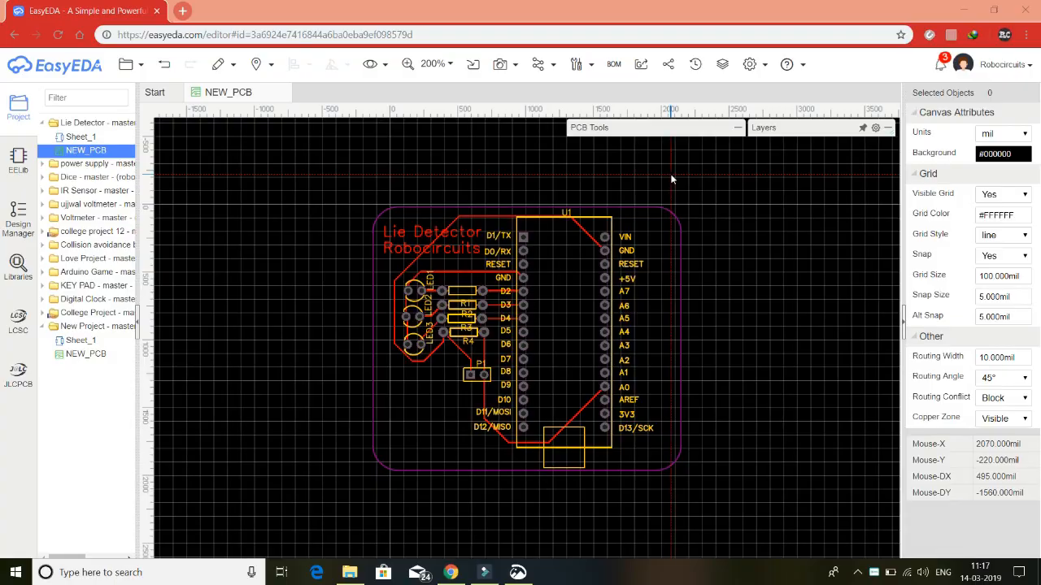
pyautogui.moveTo(296, 152)
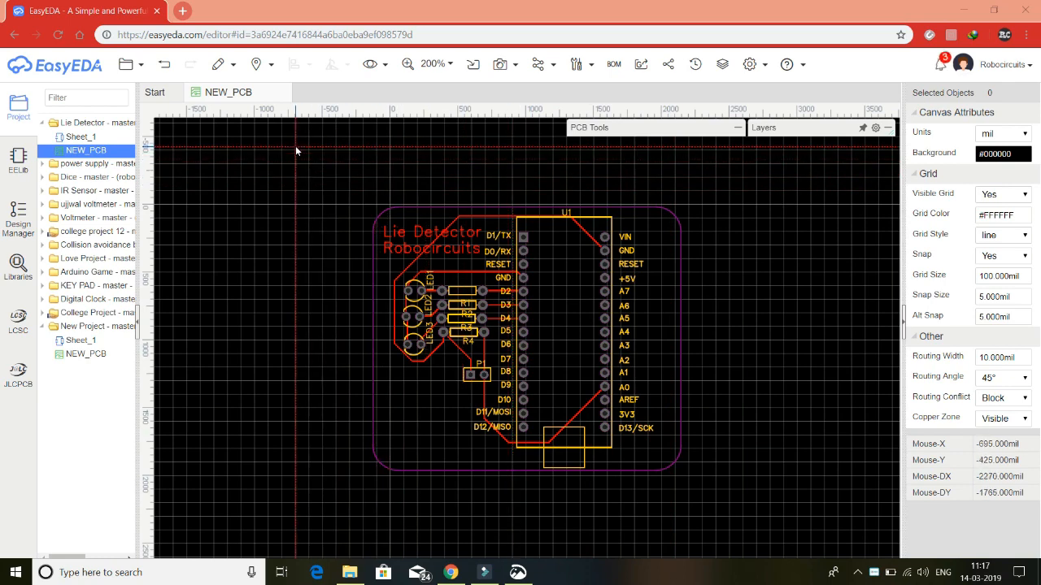
pyautogui.moveTo(668, 125)
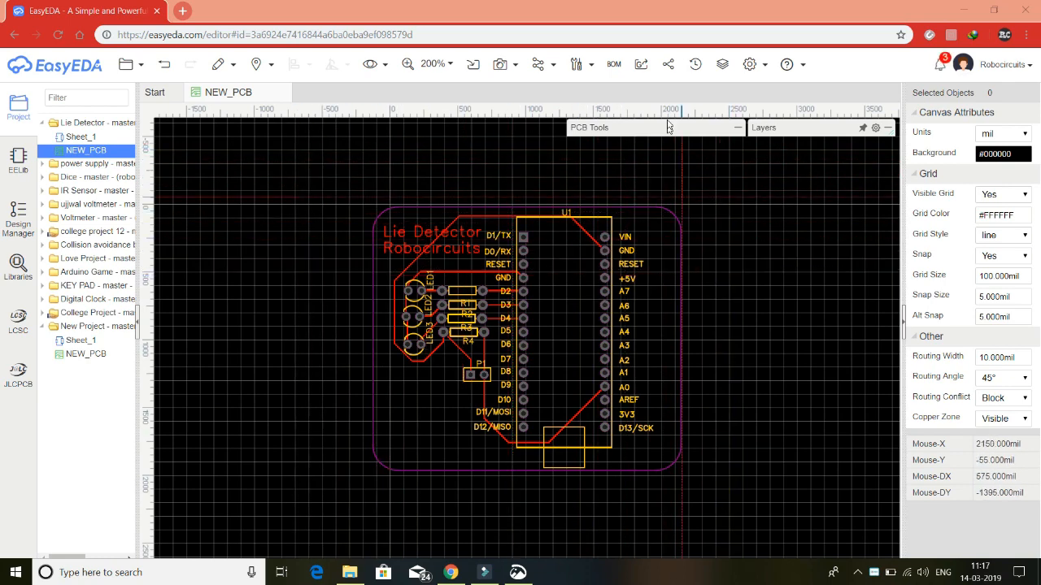
# Generate the lie detector board's Gerber files, skipping the DRC check
pyautogui.click(640, 64)
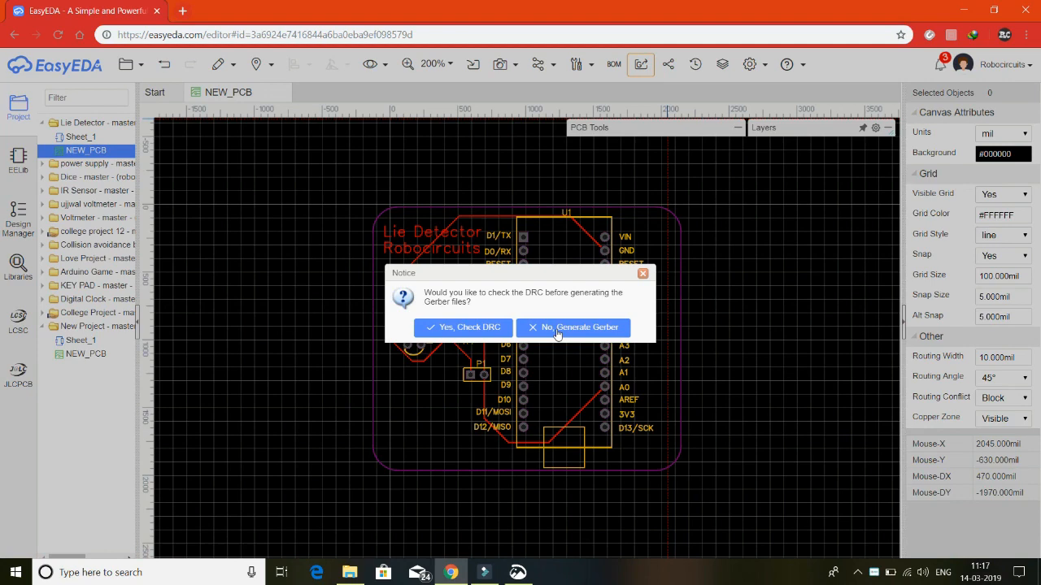
pyautogui.click(573, 326)
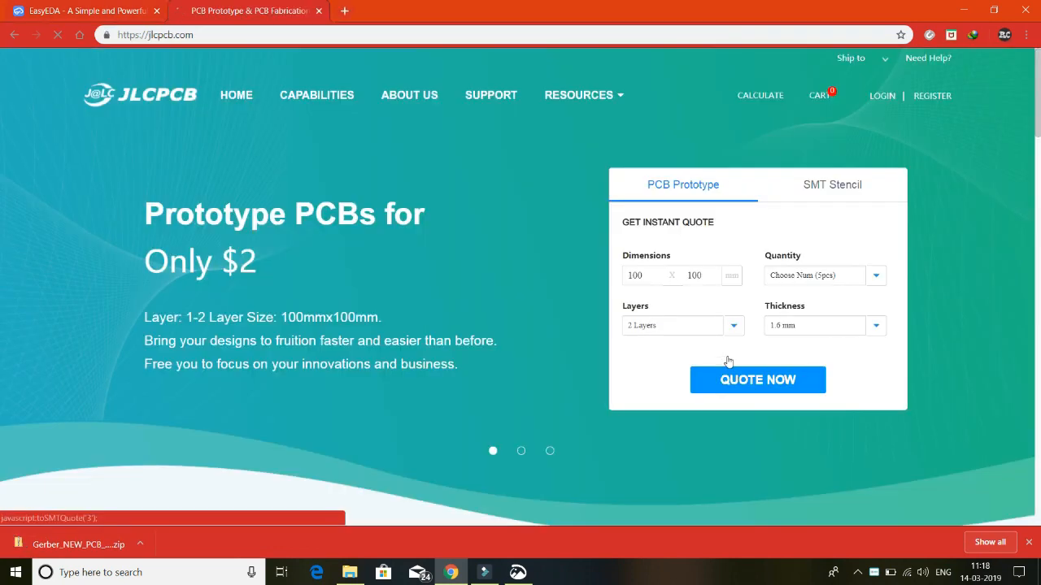
# Start a JLCPCB quote and pick the Gerber_NEW_PCB zip from the Downloads folder
pyautogui.click(757, 380)
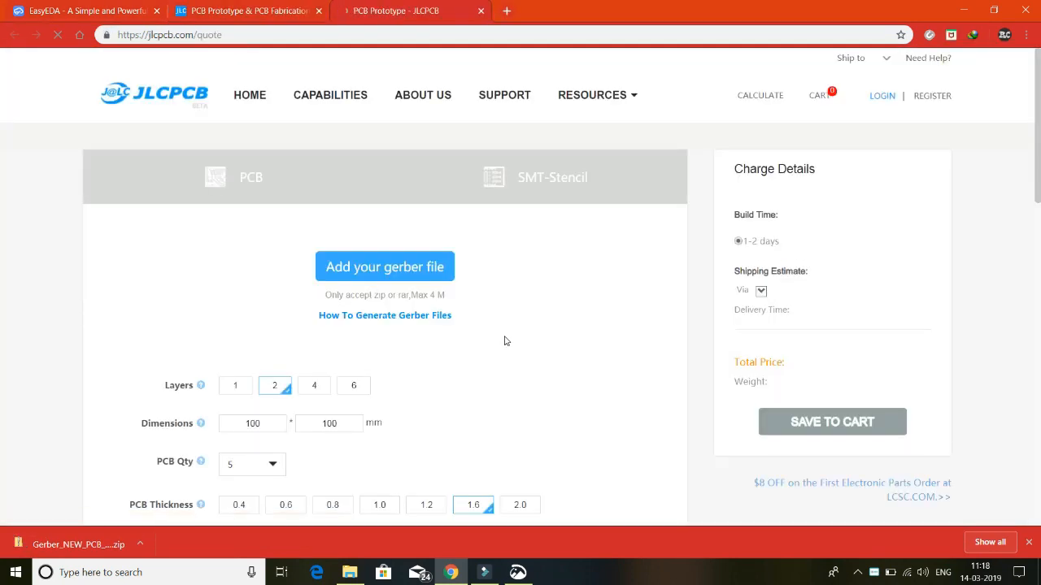
pyautogui.click(385, 266)
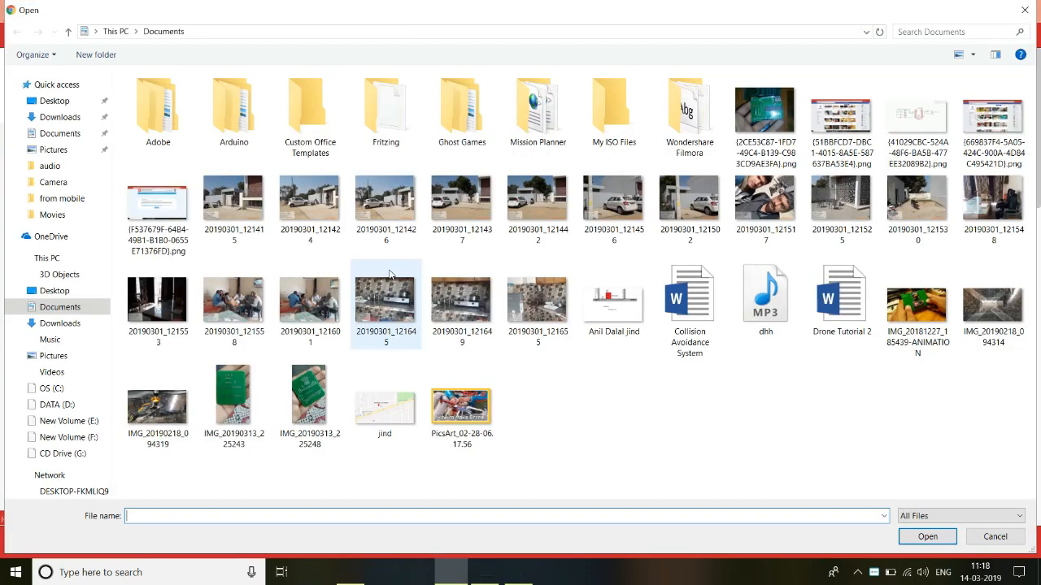
pyautogui.click(60, 116)
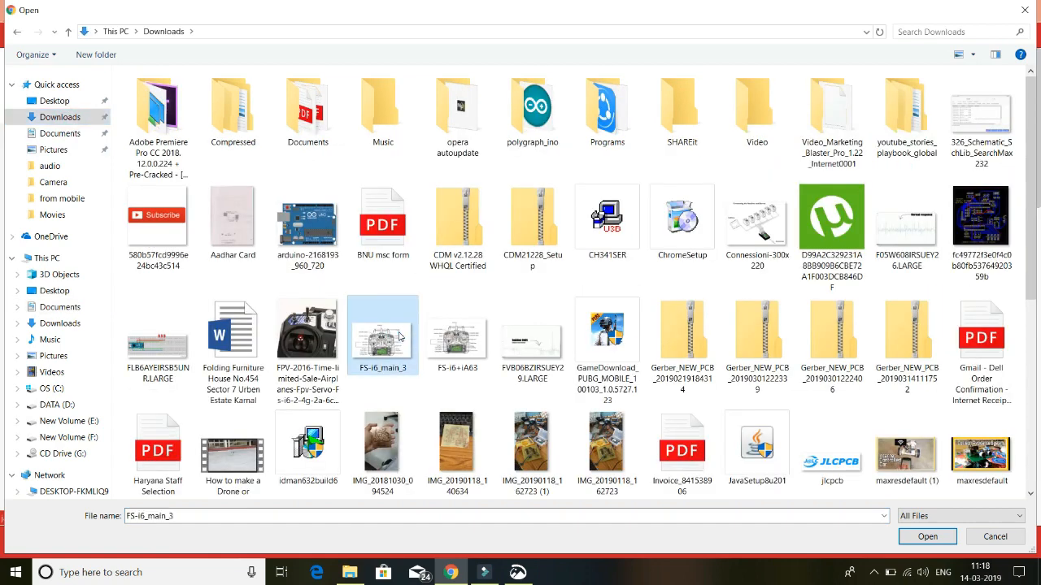
pyautogui.click(927, 536)
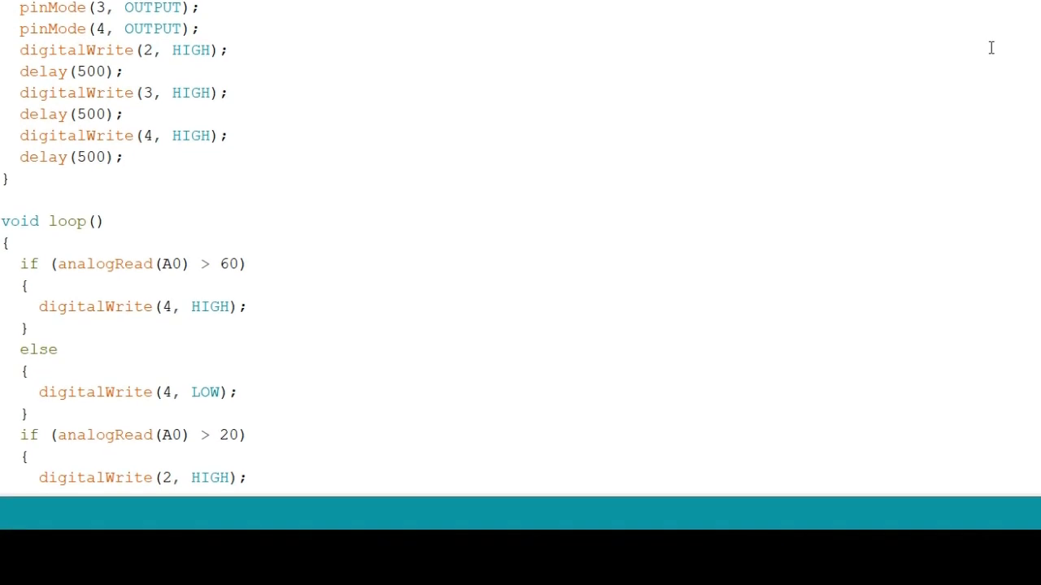
pyautogui.scroll(-3)
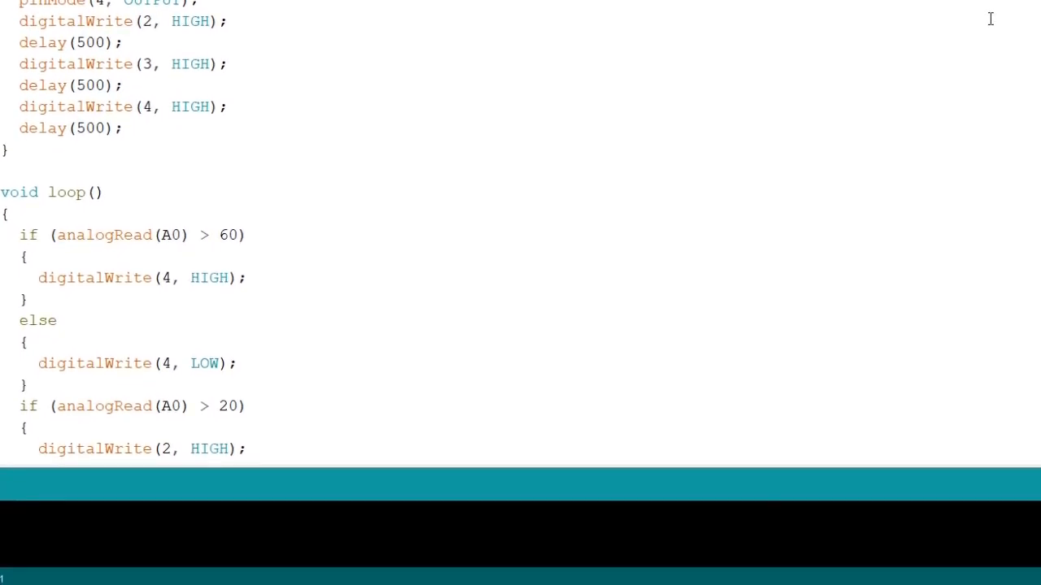